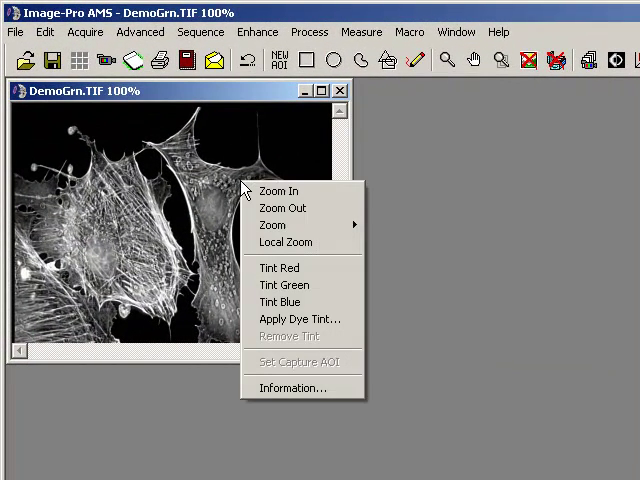
{"action": "mouse_move", "coordinate": [284, 285]}
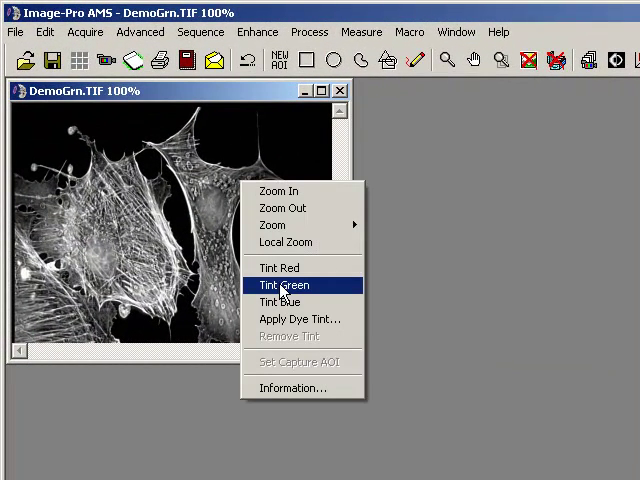
Step: Tint the grayscale DemoGrn.TIF cell image green from its context menu
{"action": "left_click", "coordinate": [285, 285]}
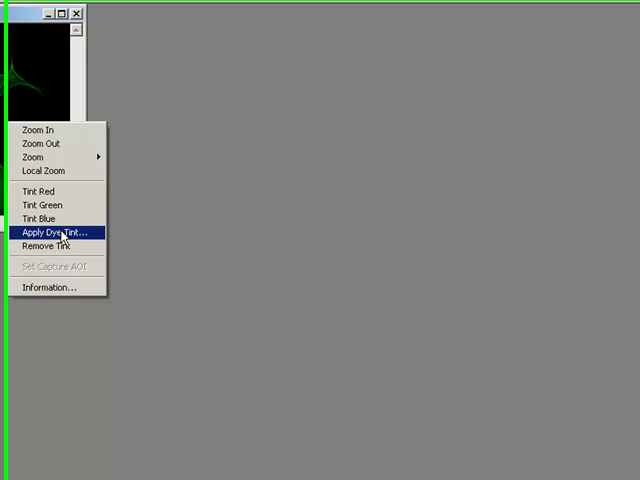
Step: Apply the GFP (Green Fluorescent Protein) dye tint to DemoGrn.TIF
{"action": "left_click", "coordinate": [54, 232]}
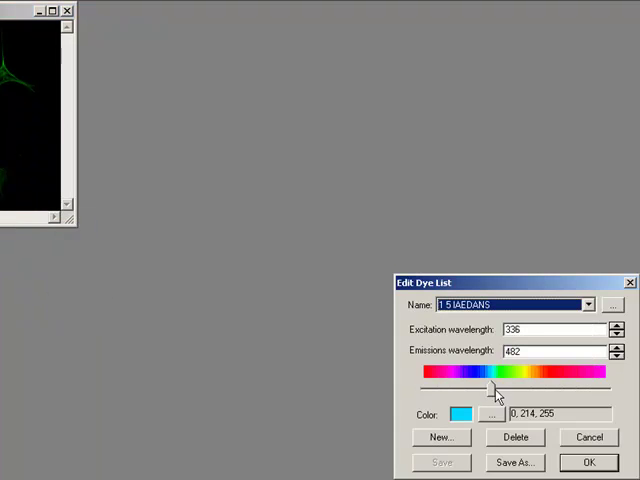
{"action": "left_click", "coordinate": [588, 304]}
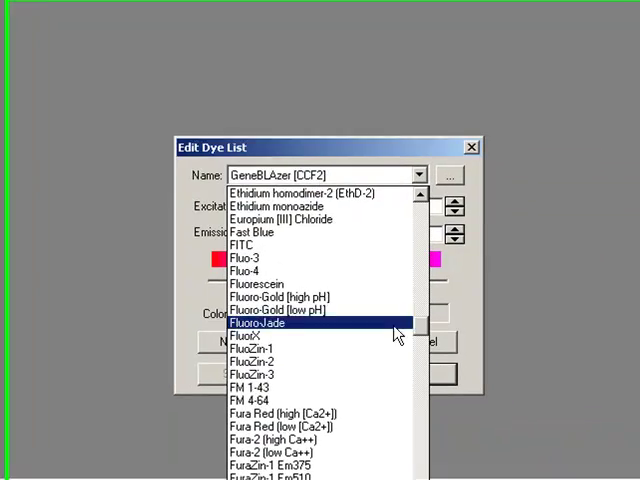
{"action": "scroll", "scroll_direction": "down", "scroll_amount": 3}
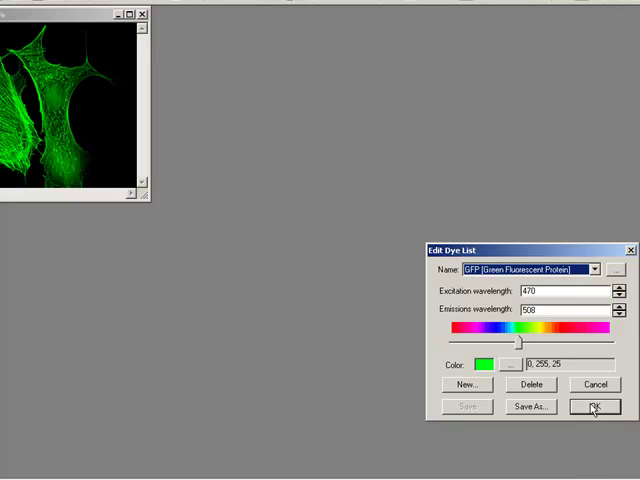
{"action": "left_click", "coordinate": [592, 406]}
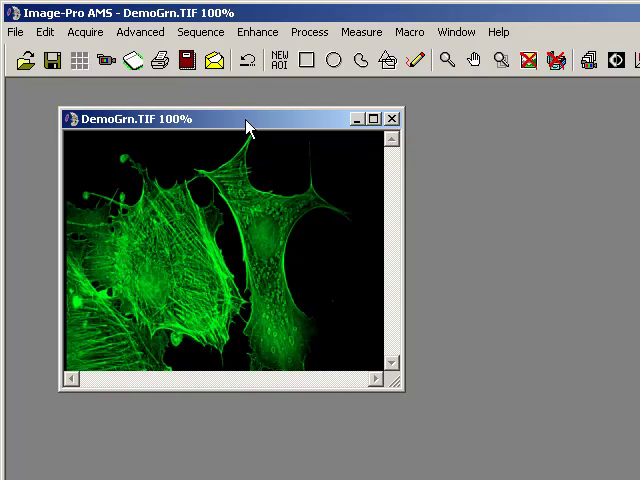
{"action": "mouse_move", "coordinate": [193, 282]}
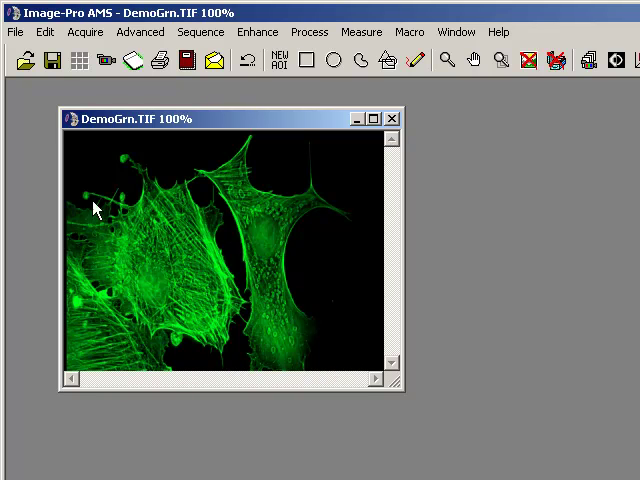
Step: Convert the tinted DemoGrn.TIF to an RGB 24 copy and view its information
{"action": "left_click", "coordinate": [44, 31]}
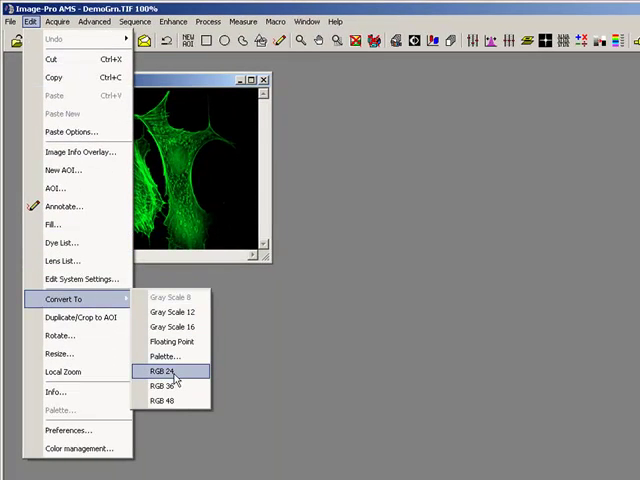
{"action": "left_click", "coordinate": [166, 372]}
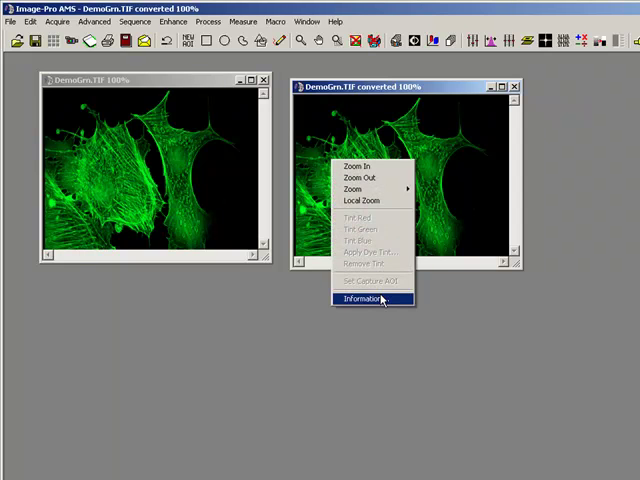
{"action": "left_click", "coordinate": [365, 299]}
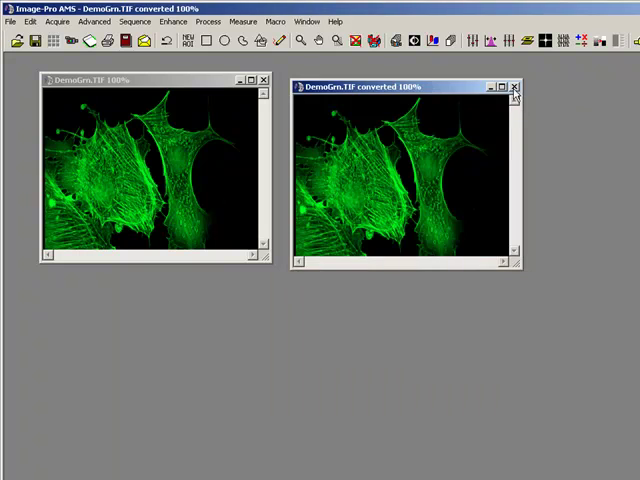
Step: Close the RGB copy, open DemoRed and DemoBlue, and composite them with DemoGrn
{"action": "left_click", "coordinate": [514, 87]}
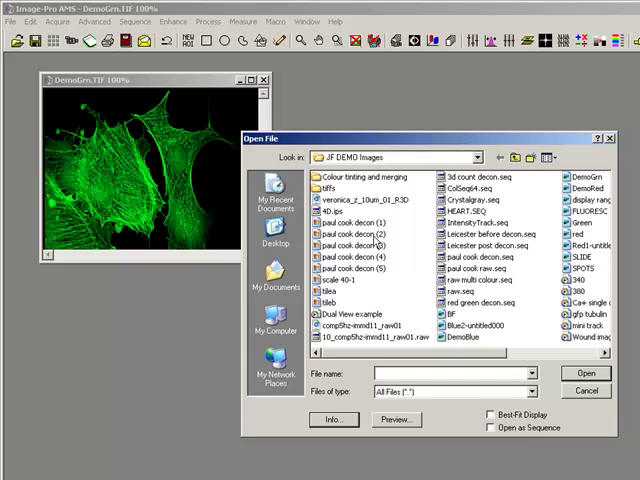
{"action": "left_click", "coordinate": [596, 372]}
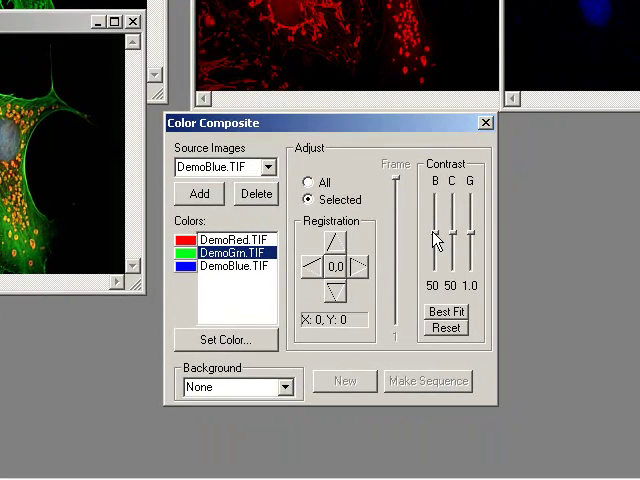
{"action": "left_click_drag", "start_coordinate": [433, 250], "coordinate": [433, 220]}
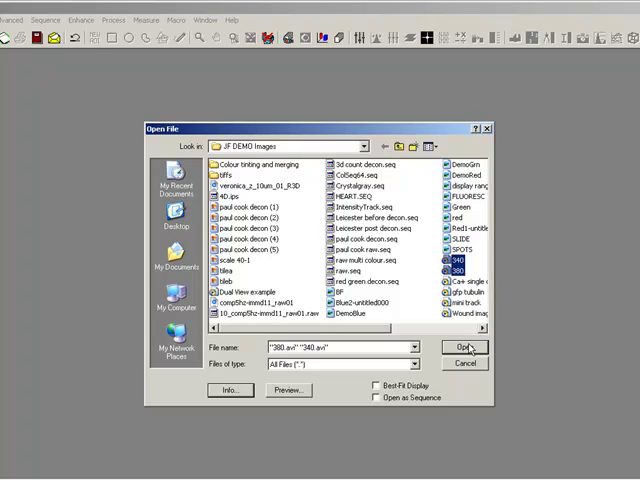
Step: Open 380.avi and 340.avi, tint 340.avi green, and make a composite sequence
{"action": "left_click", "coordinate": [464, 347]}
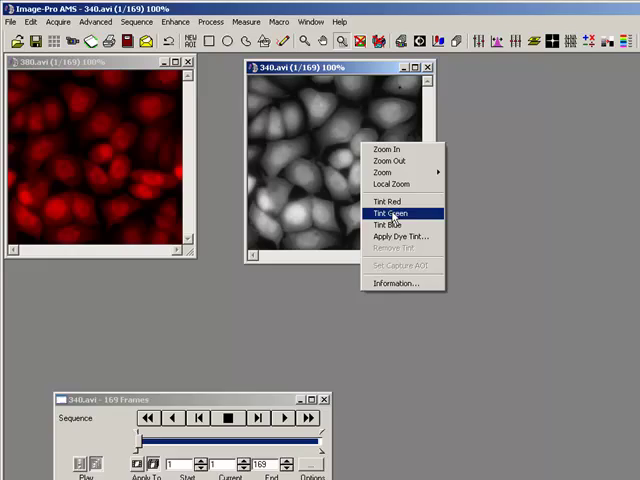
{"action": "left_click", "coordinate": [393, 213]}
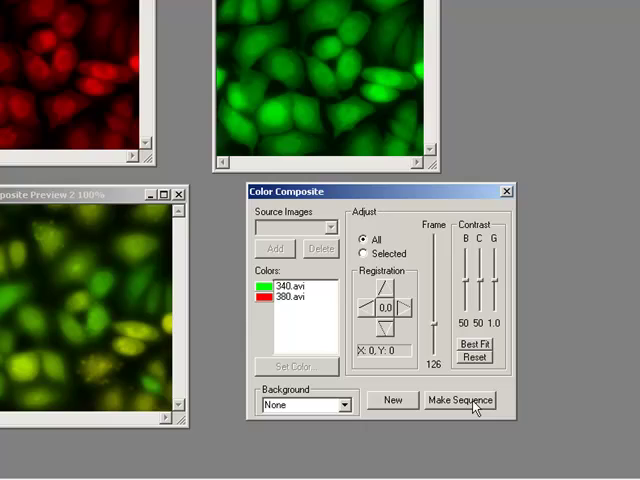
{"action": "left_click", "coordinate": [461, 400]}
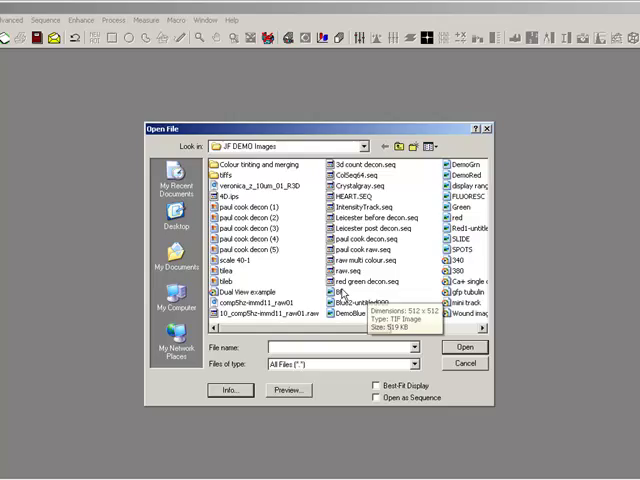
Step: Open BF.tif, Green.tif and red.tif together and zoom each out to 50%
{"action": "left_click", "coordinate": [327, 295]}
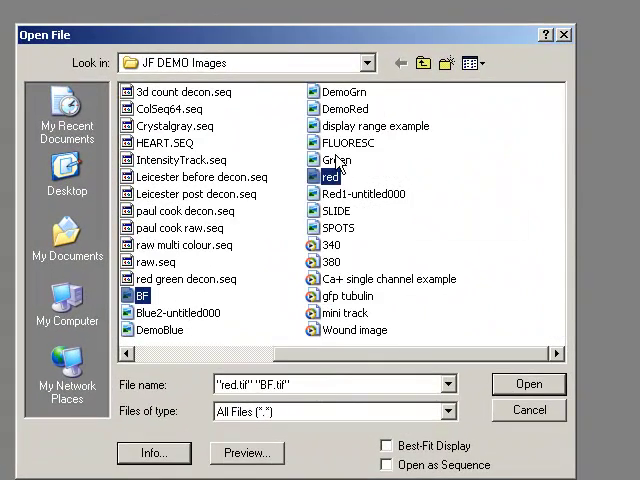
{"action": "left_click", "coordinate": [529, 383]}
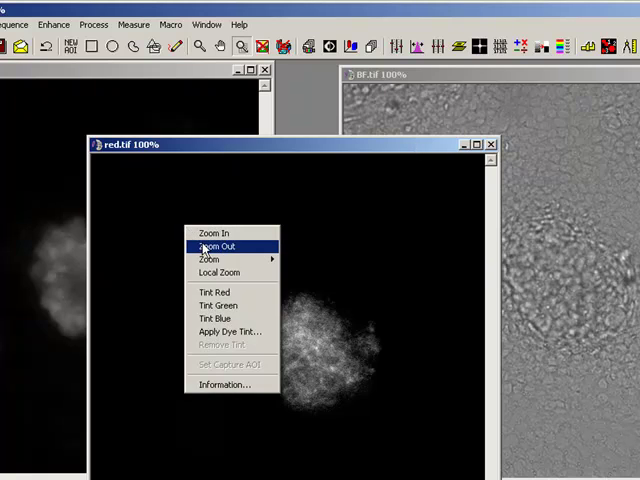
{"action": "left_click", "coordinate": [217, 246]}
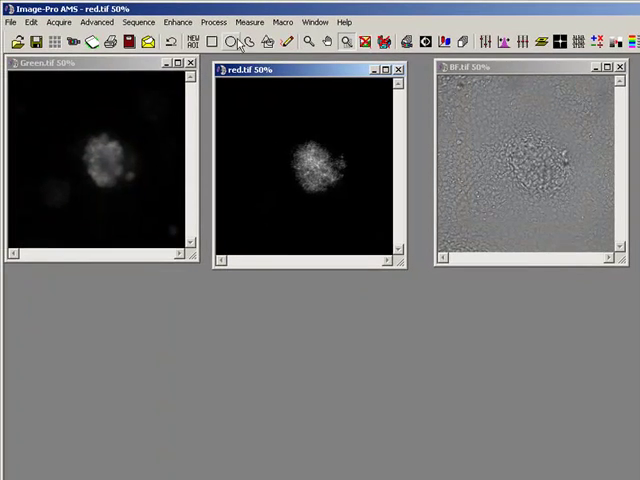
Step: Add BF.tif in white, Green.tif in green and red.tif in red to a Color Composite
{"action": "left_click", "coordinate": [212, 22]}
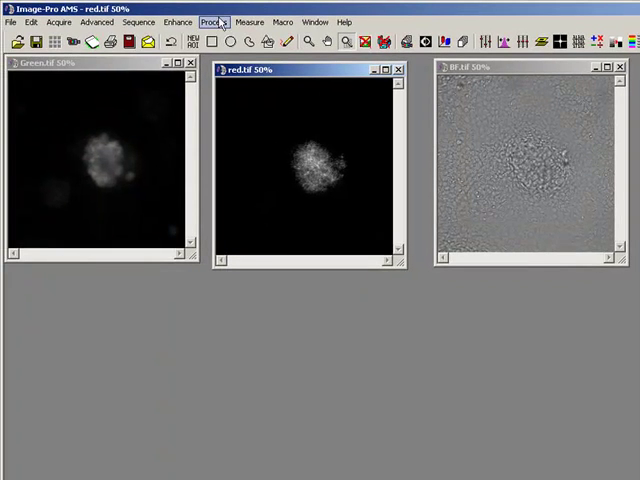
{"action": "left_click", "coordinate": [213, 22]}
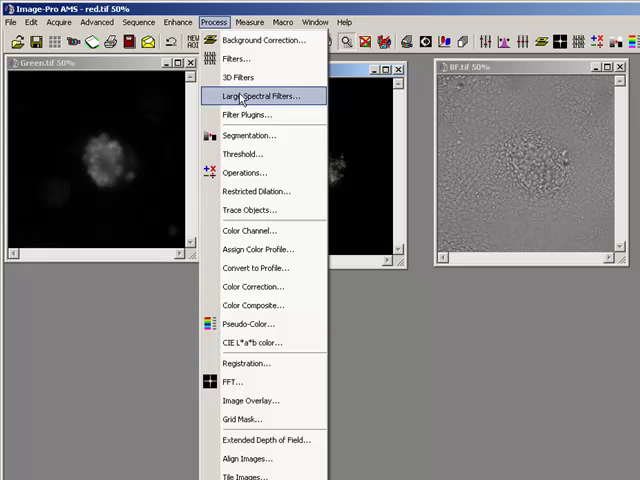
{"action": "mouse_move", "coordinate": [253, 305]}
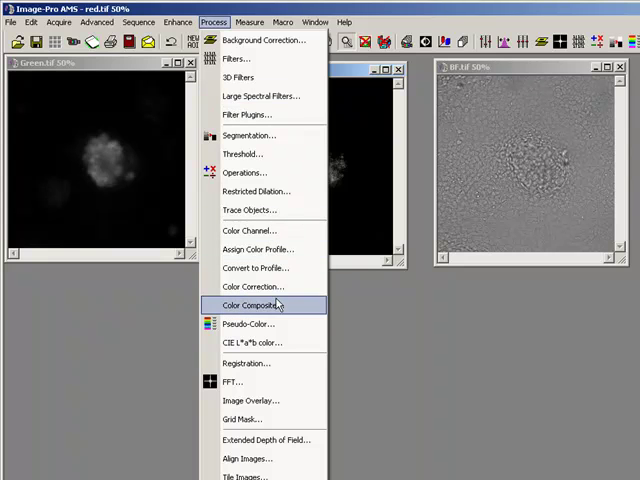
{"action": "left_click", "coordinate": [254, 305]}
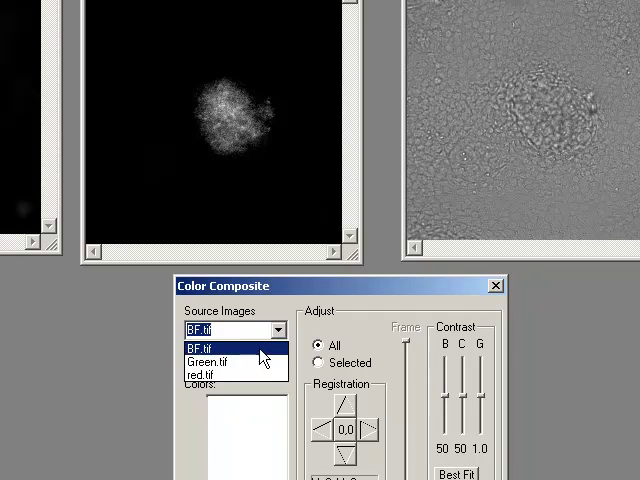
{"action": "left_click", "coordinate": [206, 345]}
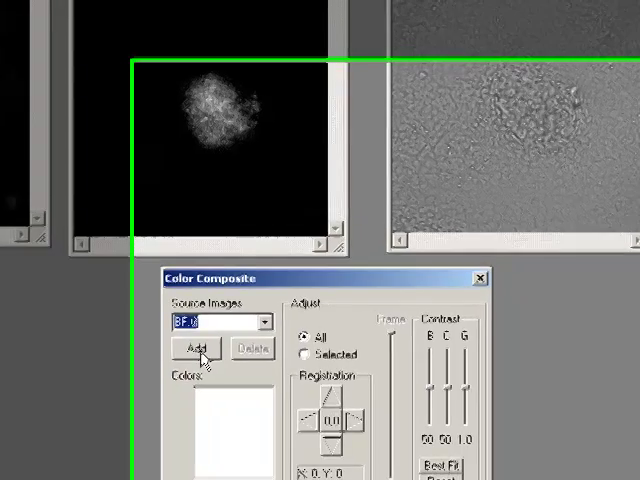
{"action": "left_click", "coordinate": [195, 348]}
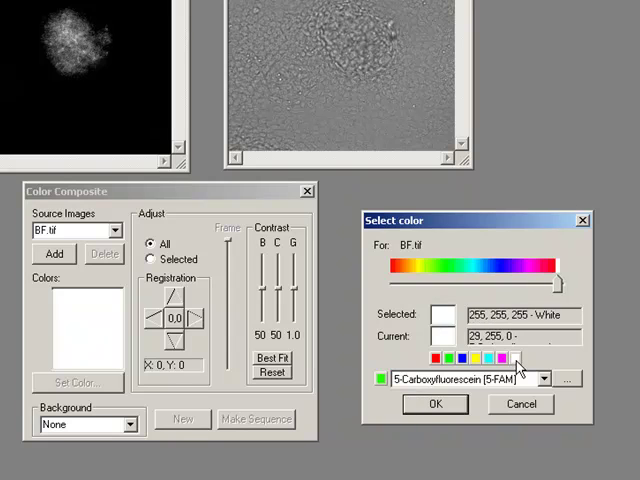
{"action": "left_click", "coordinate": [435, 404]}
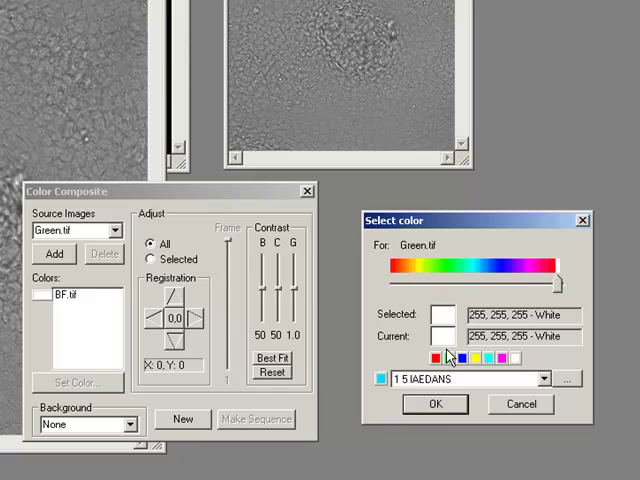
{"action": "left_click", "coordinate": [434, 404]}
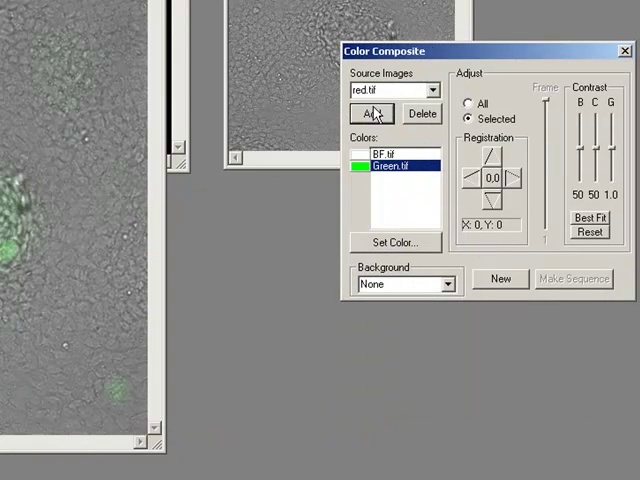
{"action": "left_click", "coordinate": [392, 242]}
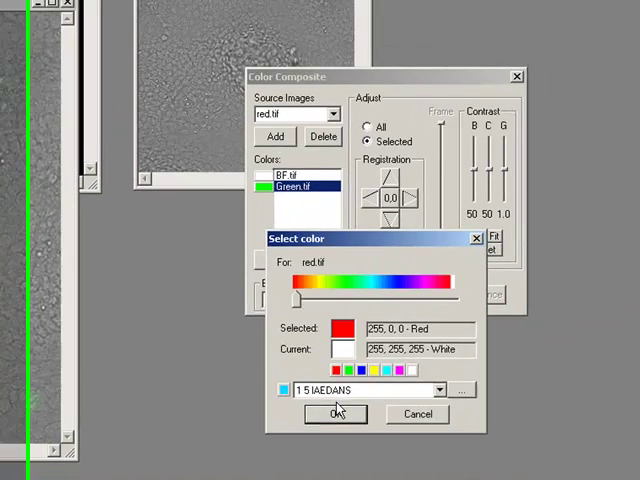
{"action": "left_click", "coordinate": [336, 413]}
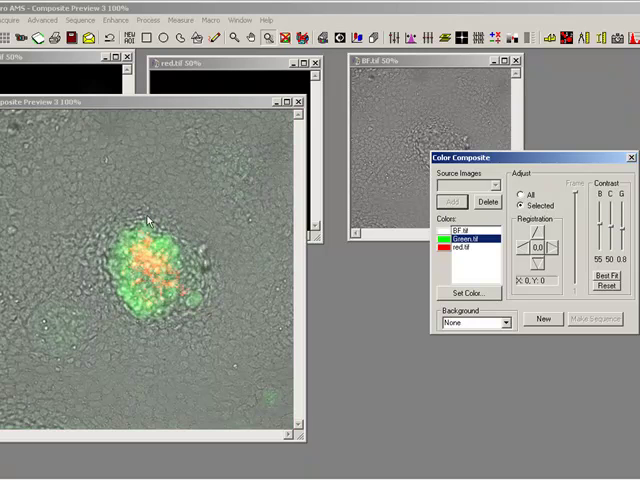
{"action": "mouse_move", "coordinate": [8, 185]}
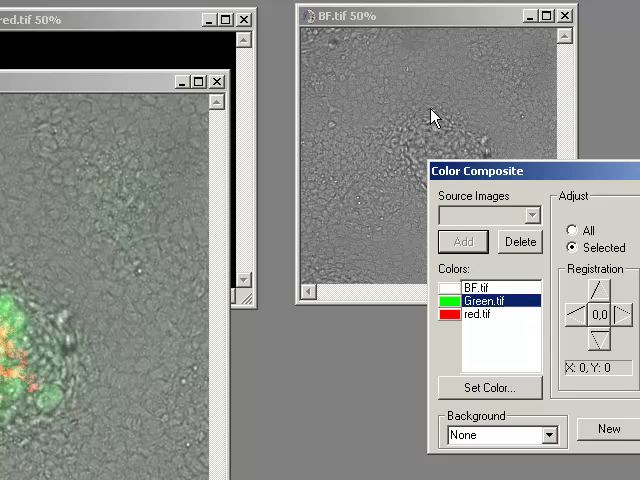
{"action": "mouse_move", "coordinate": [248, 92]}
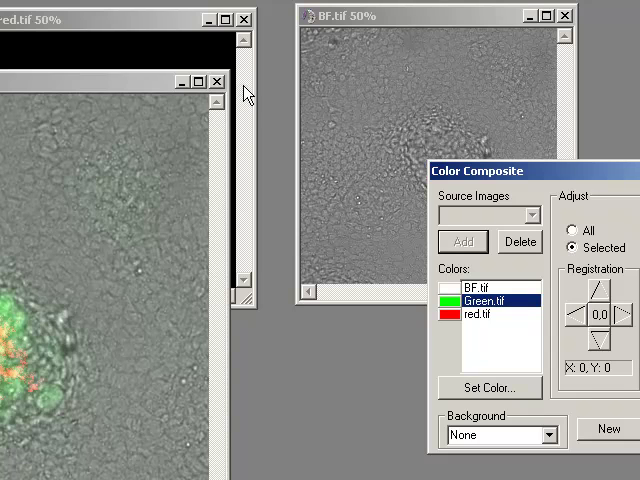